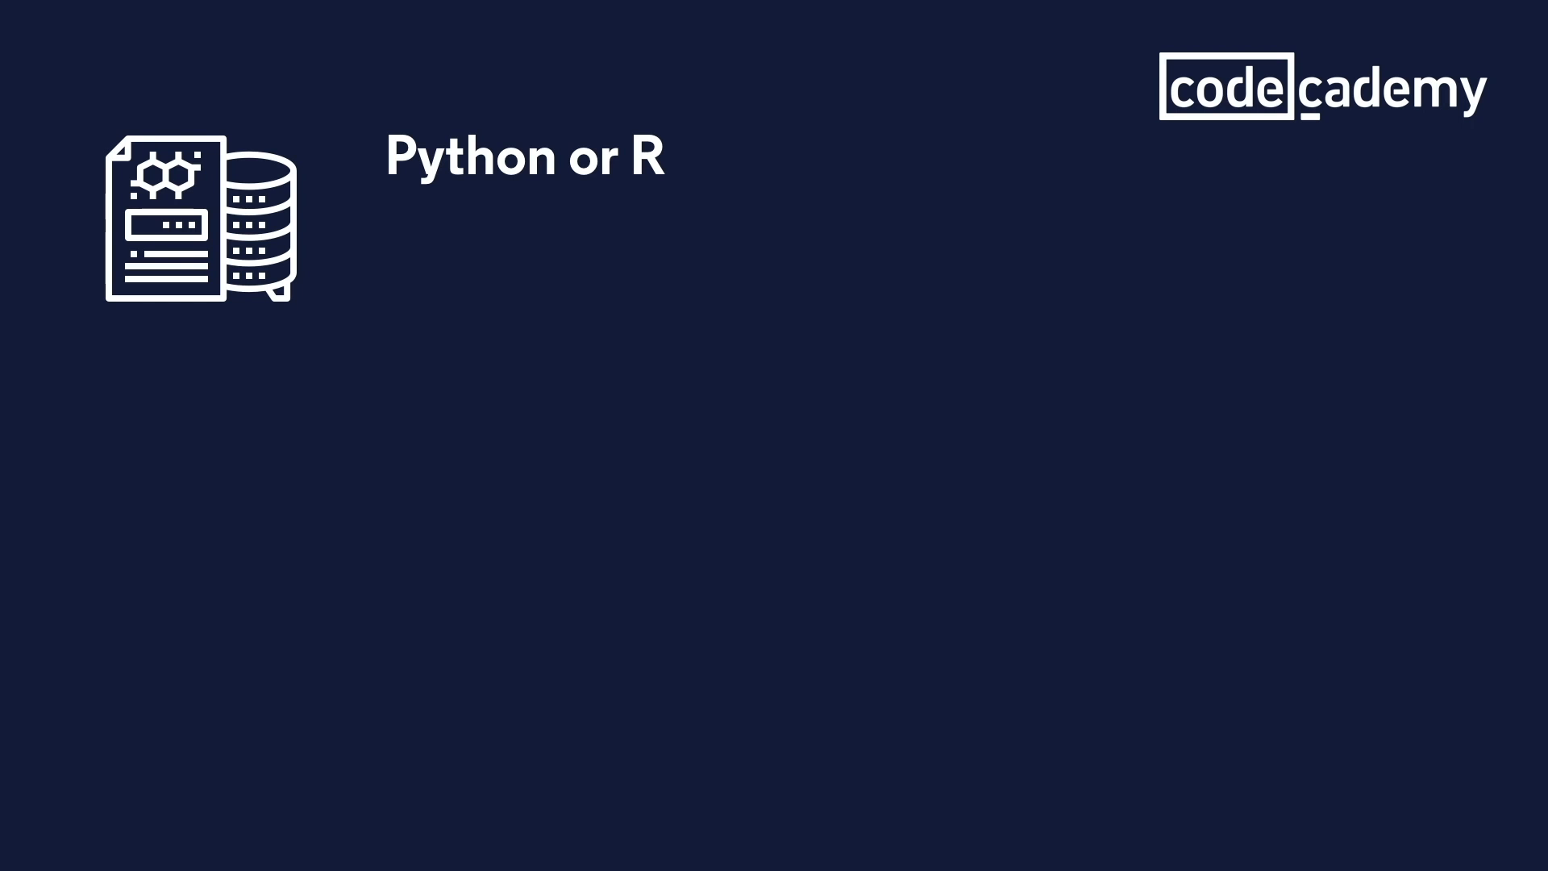
{"action": "type", "text": "Machine Learning"}
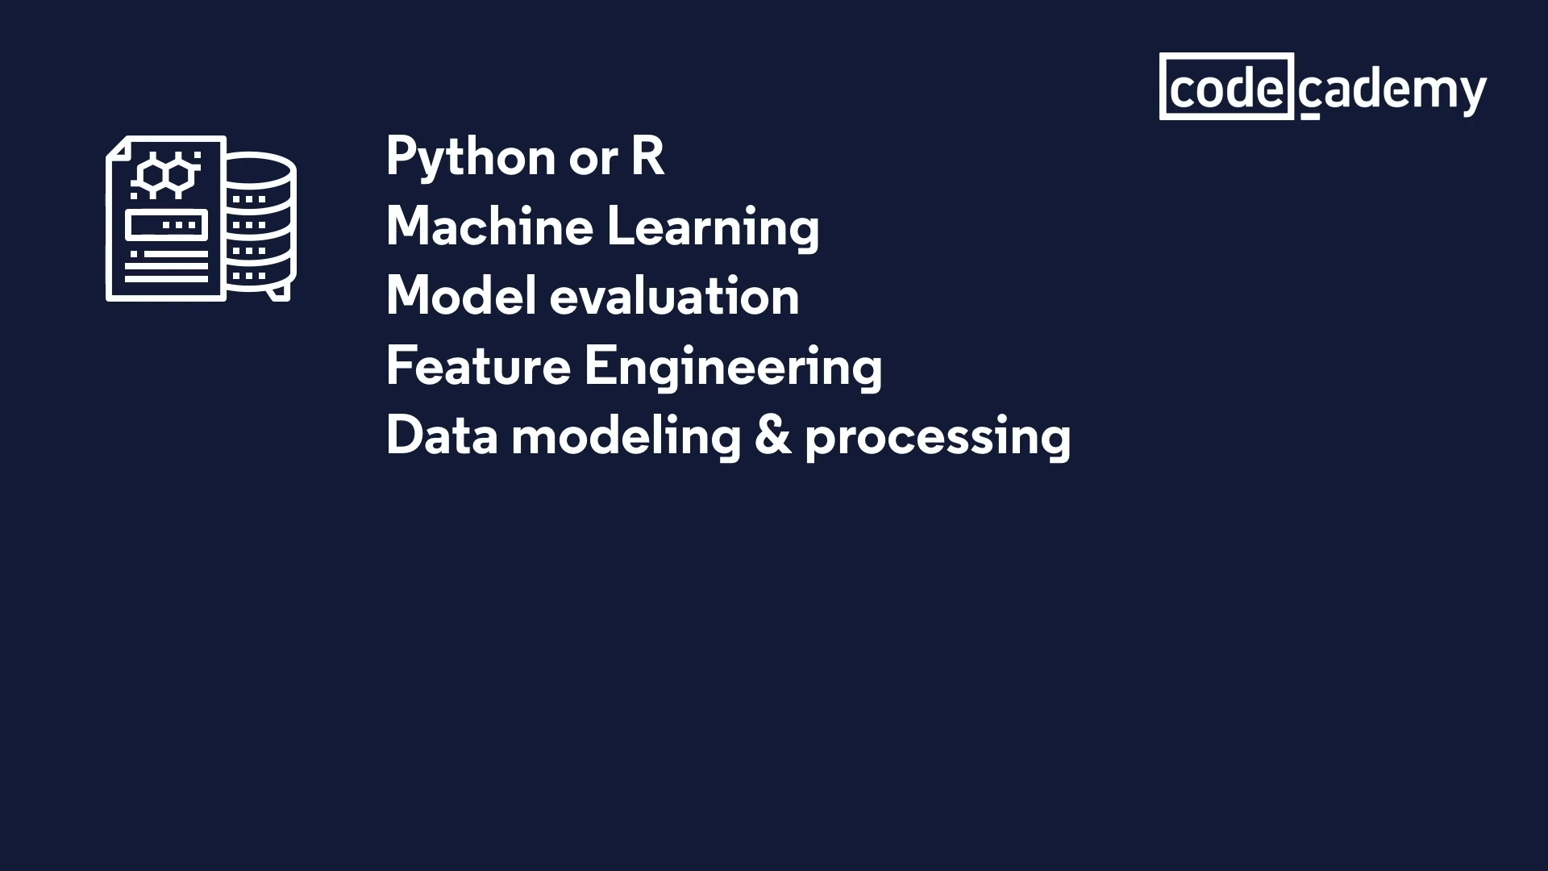
{"action": "type", "text": "Algorithms and Logarithms/exponents"}
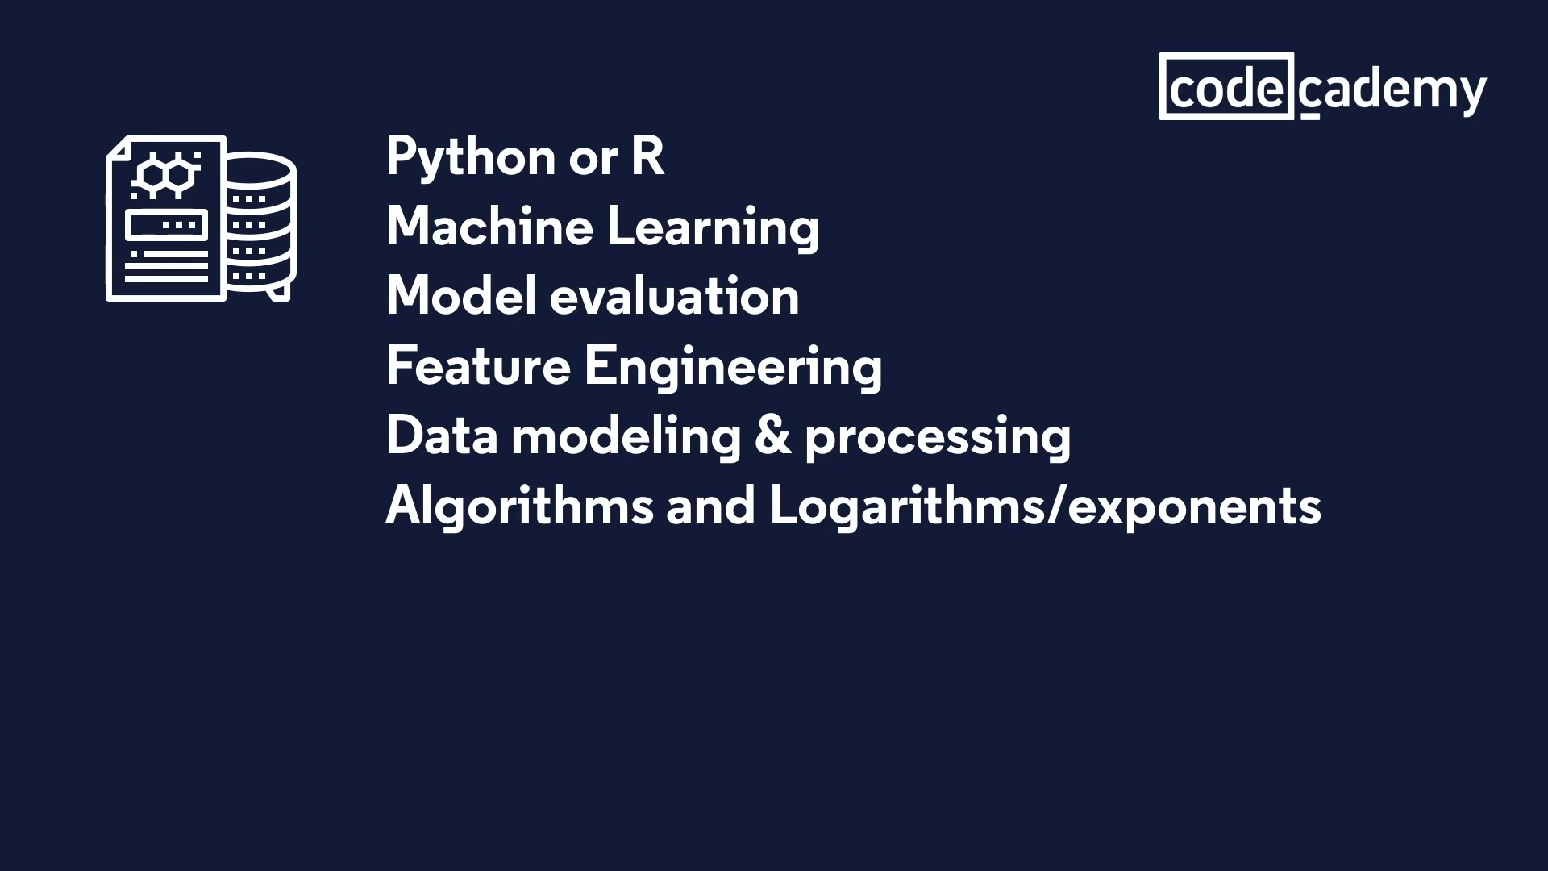